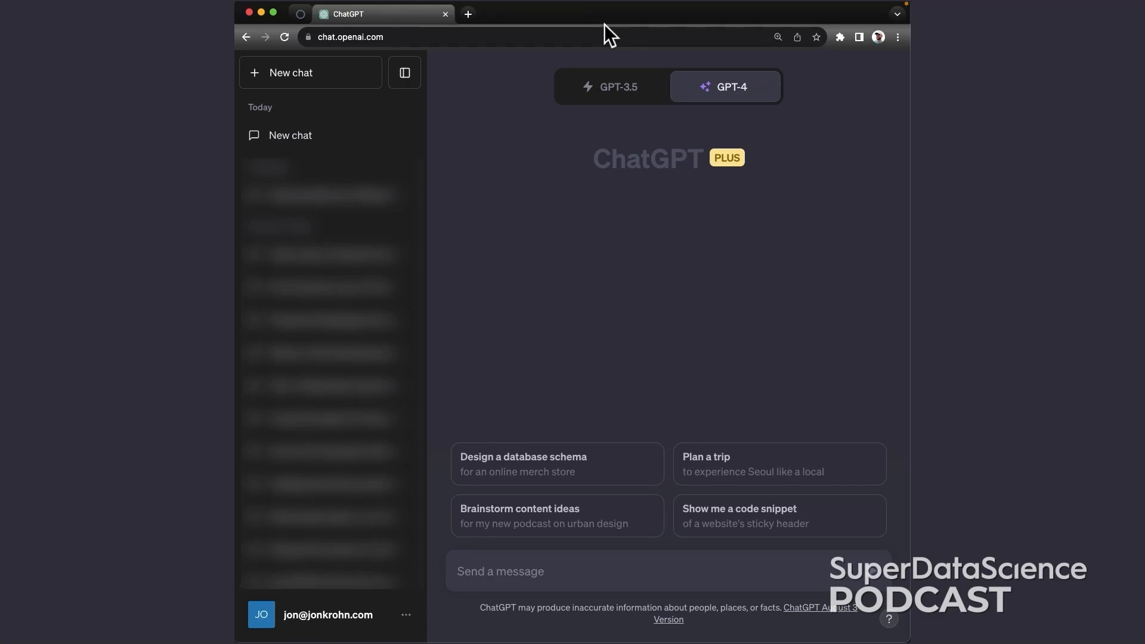
mouse_move(568, 211)
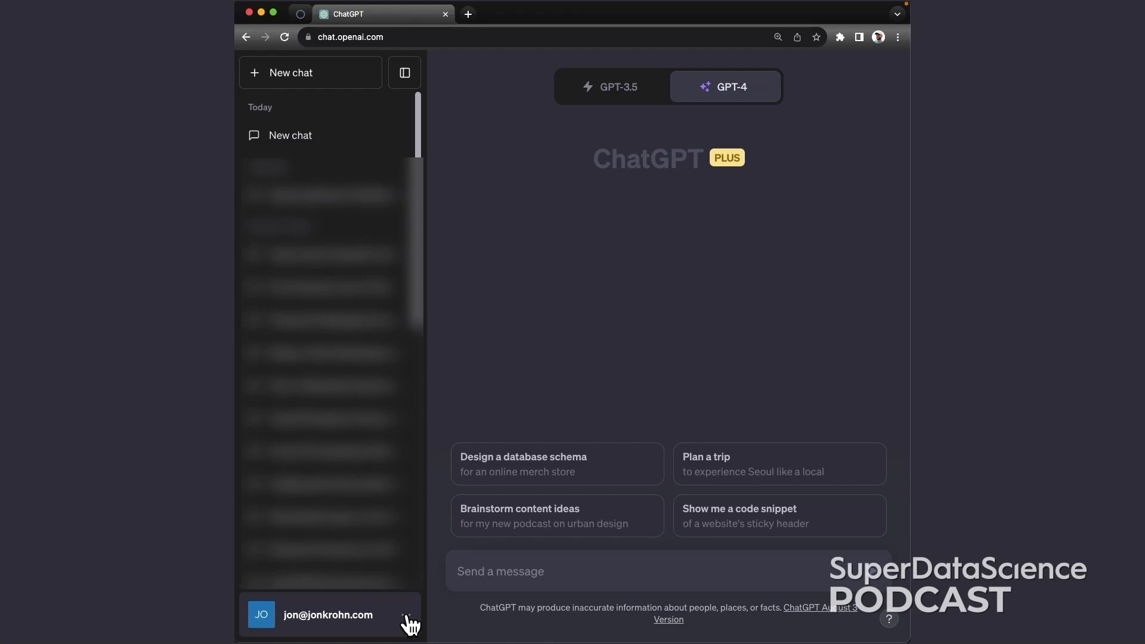
- Show the account menu listing plan, custom instructions, settings and log out
left_click(329, 614)
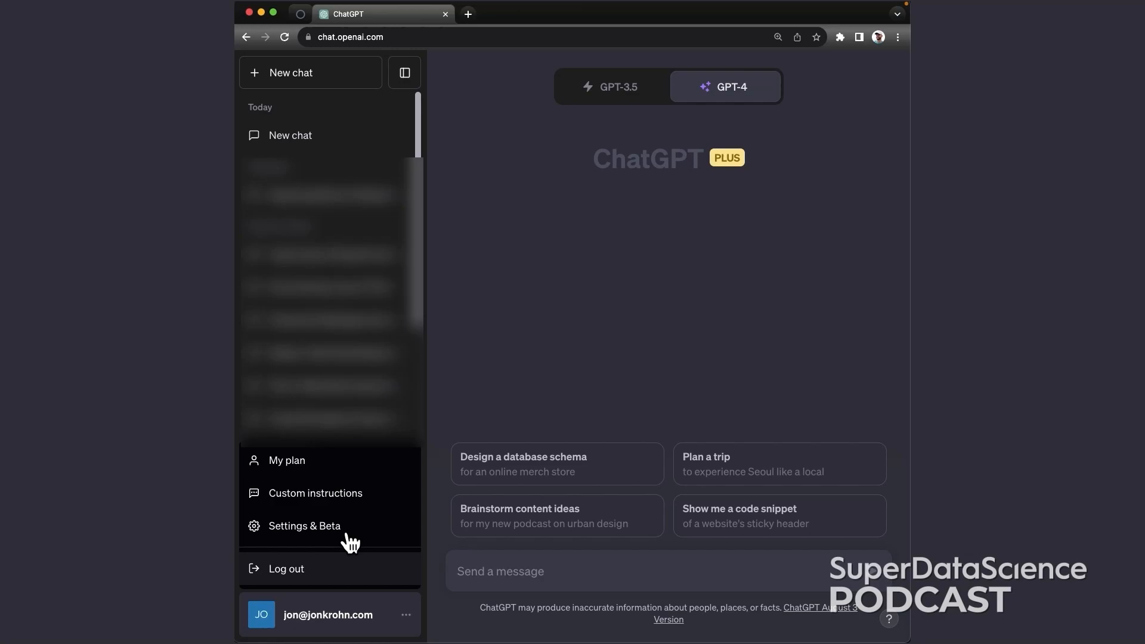
mouse_move(343, 508)
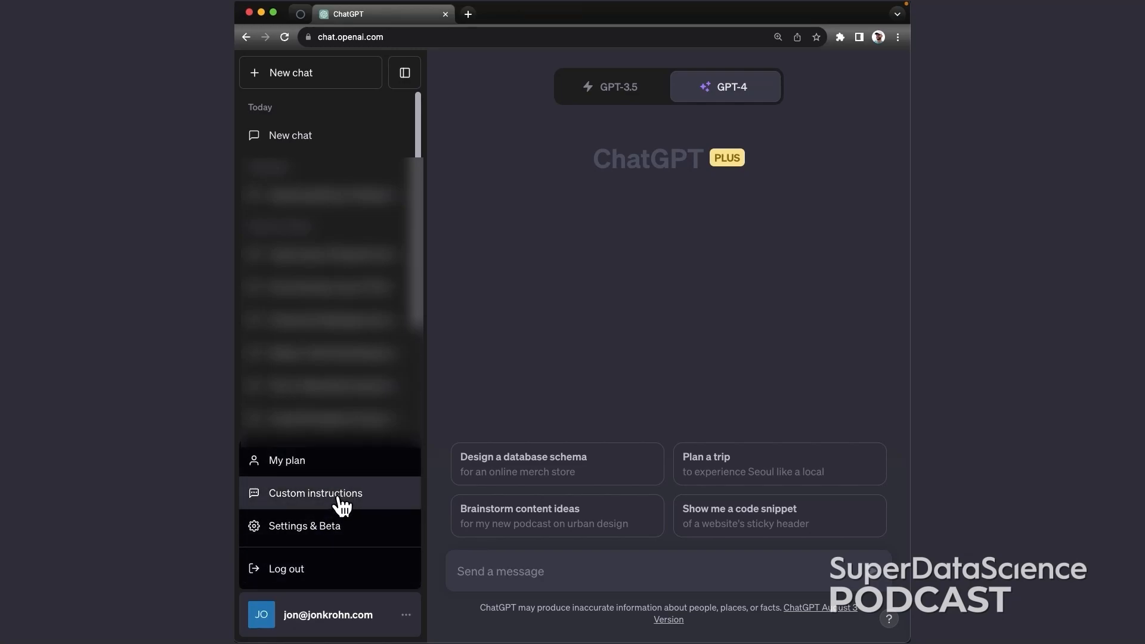
- Show the Custom instructions dialog with the 747-character outline-critique-improve response-style prompt
left_click(315, 492)
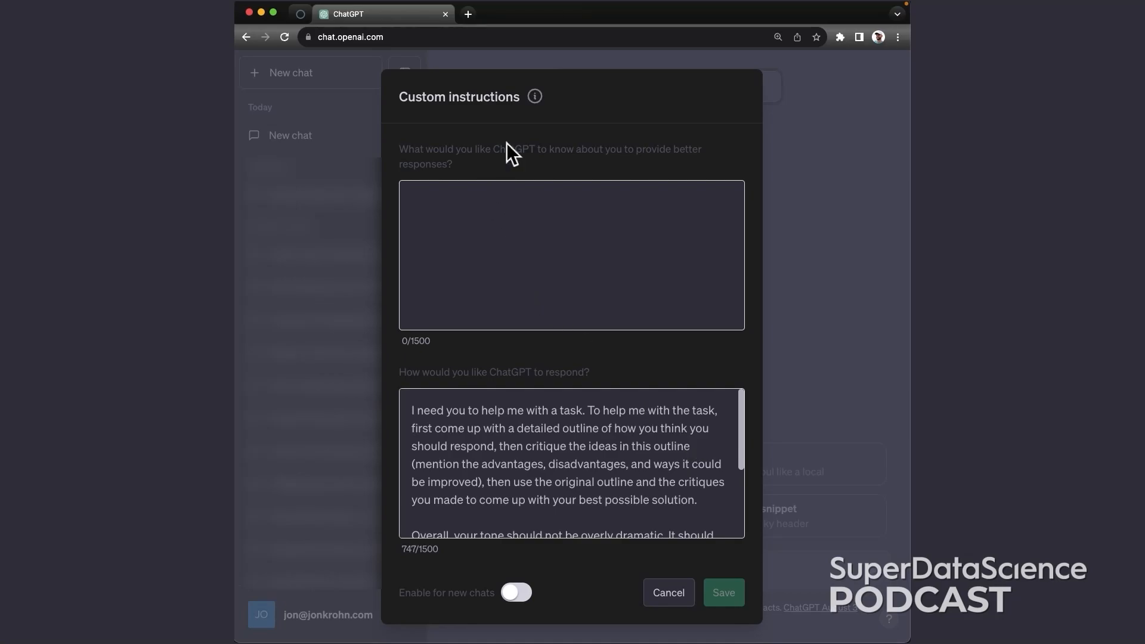
mouse_move(411, 155)
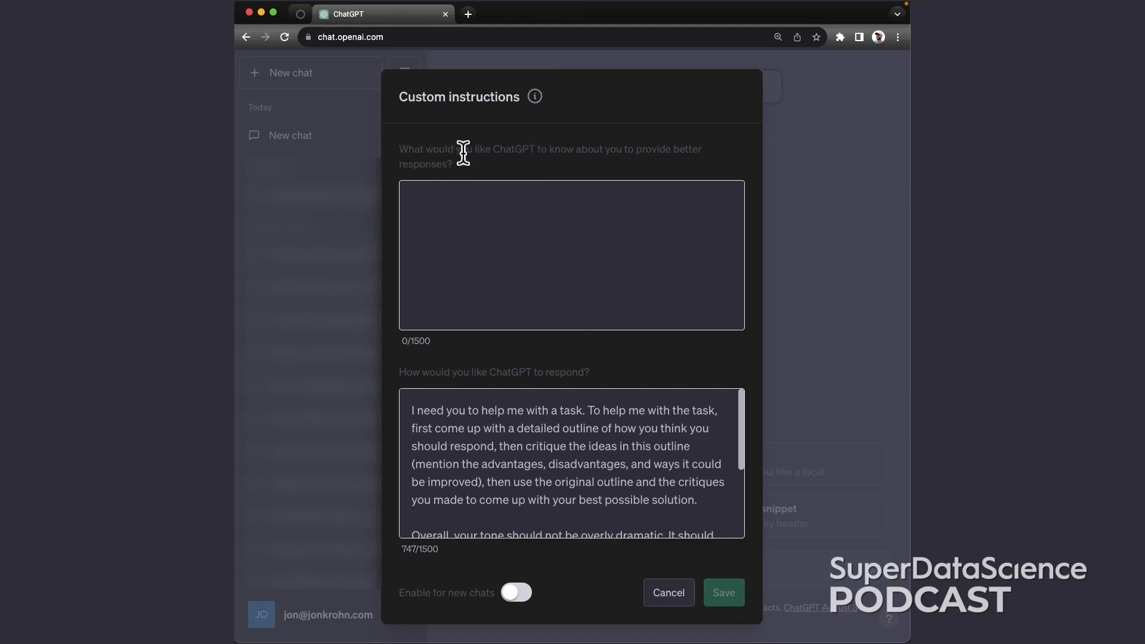
mouse_move(513, 251)
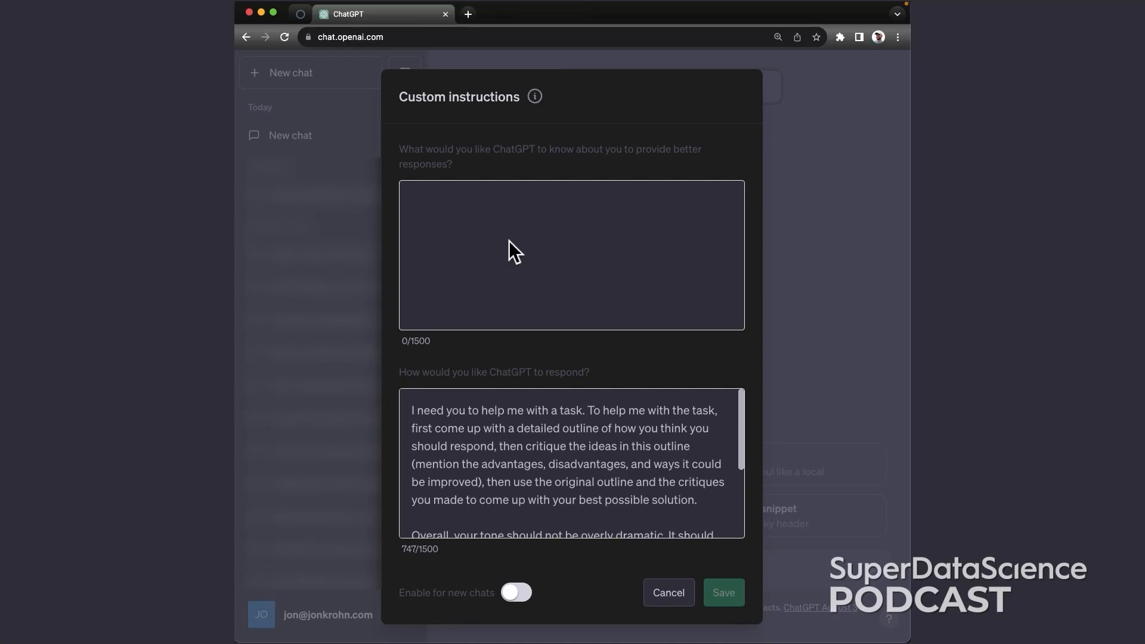
mouse_move(493, 214)
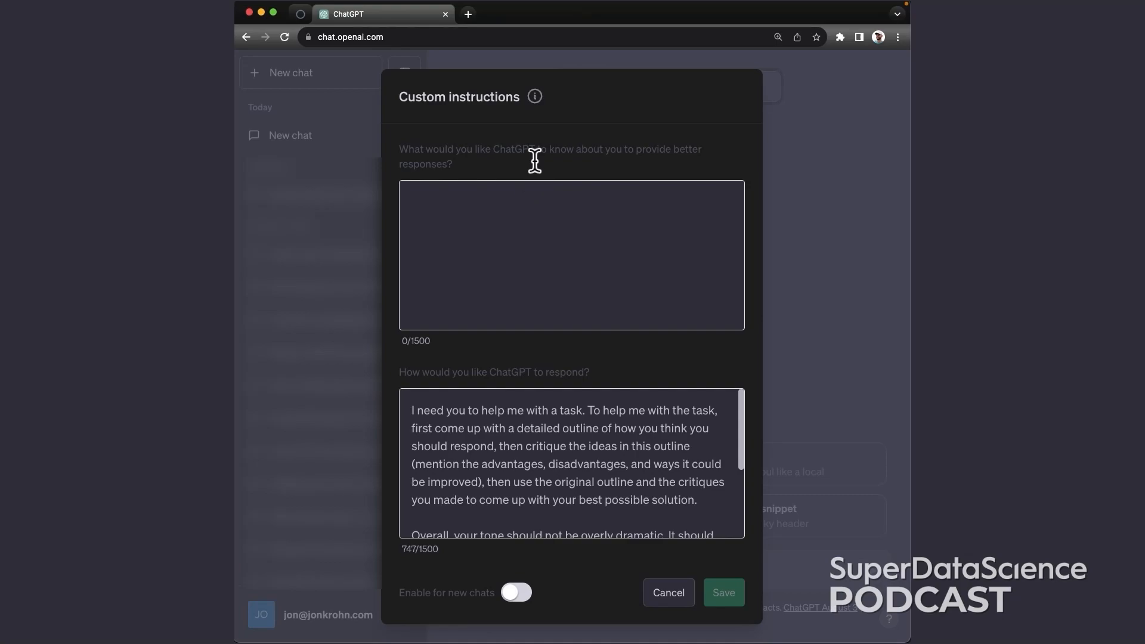
mouse_move(549, 220)
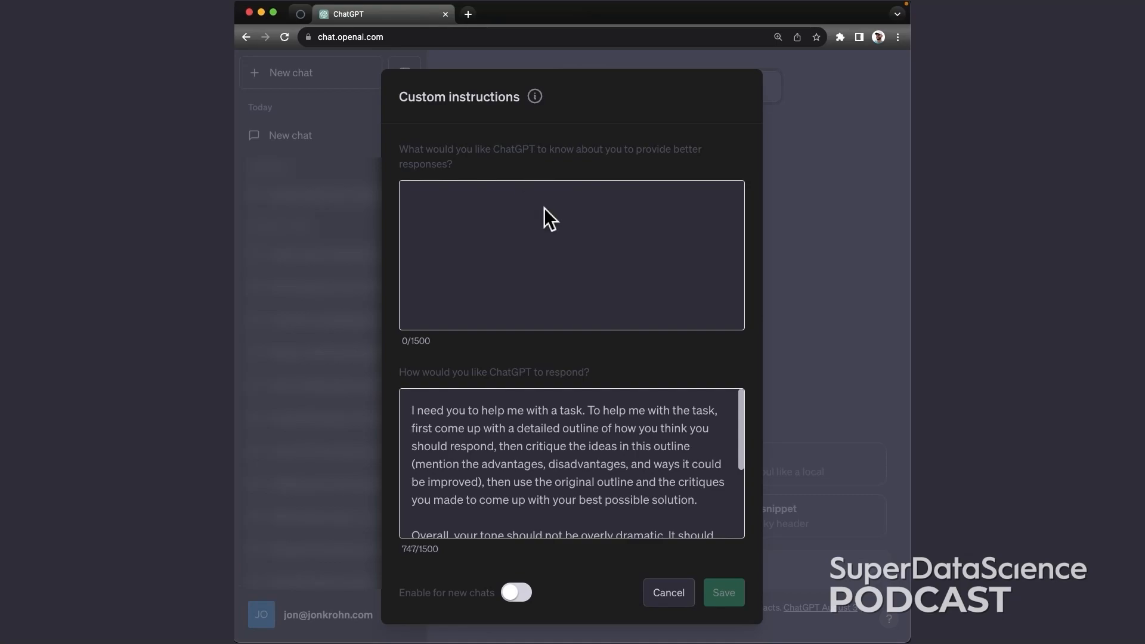
mouse_move(567, 293)
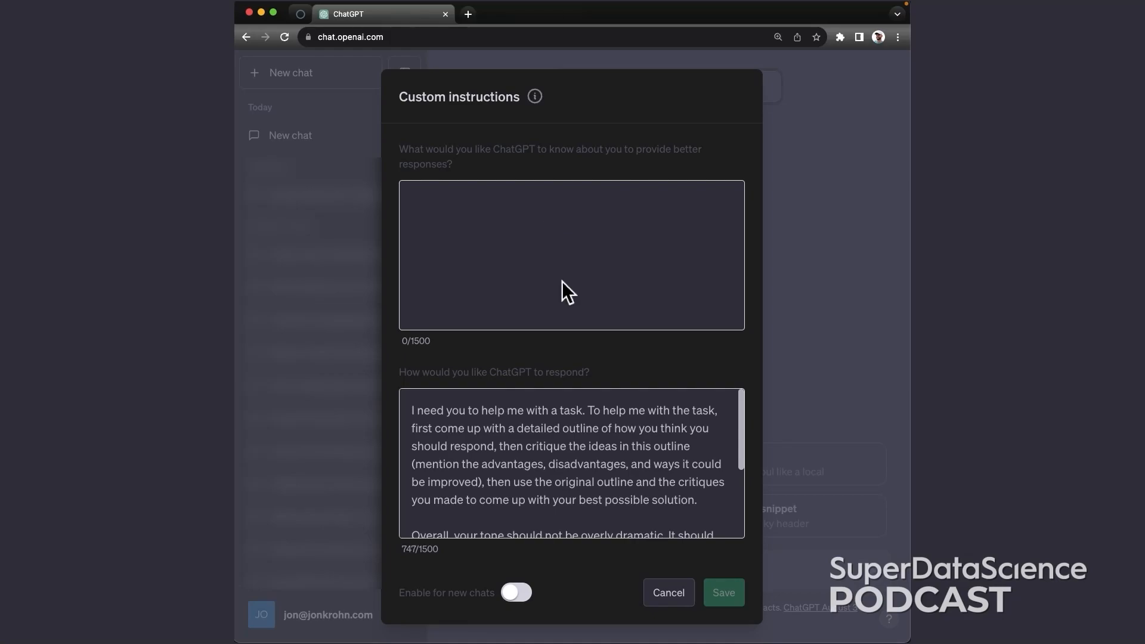
mouse_move(714, 423)
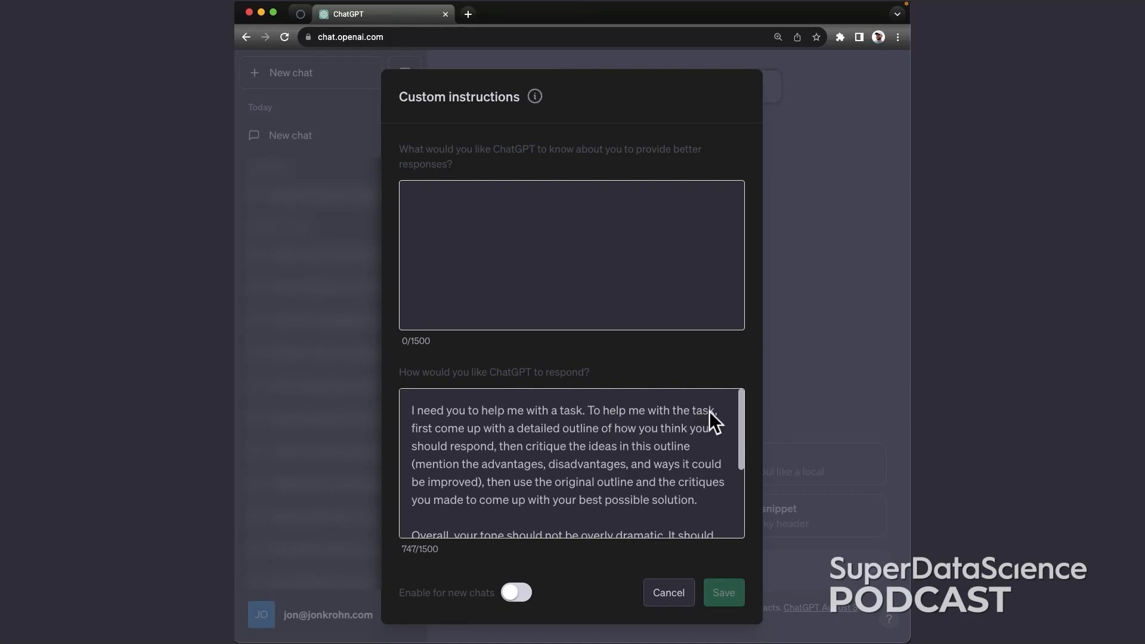
mouse_move(606, 473)
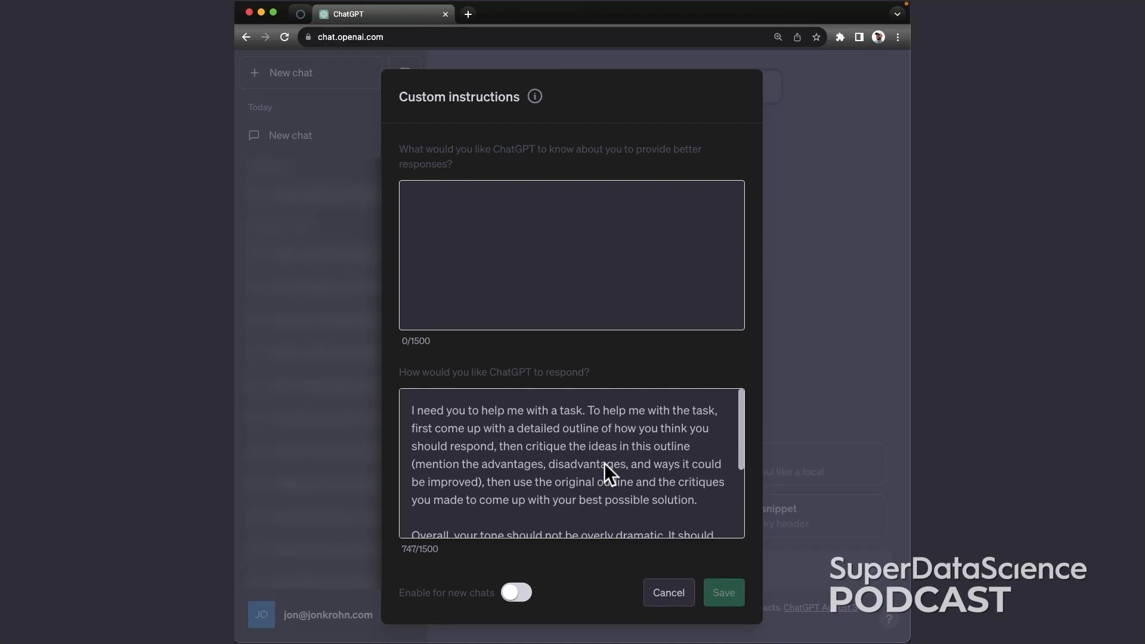
mouse_move(637, 466)
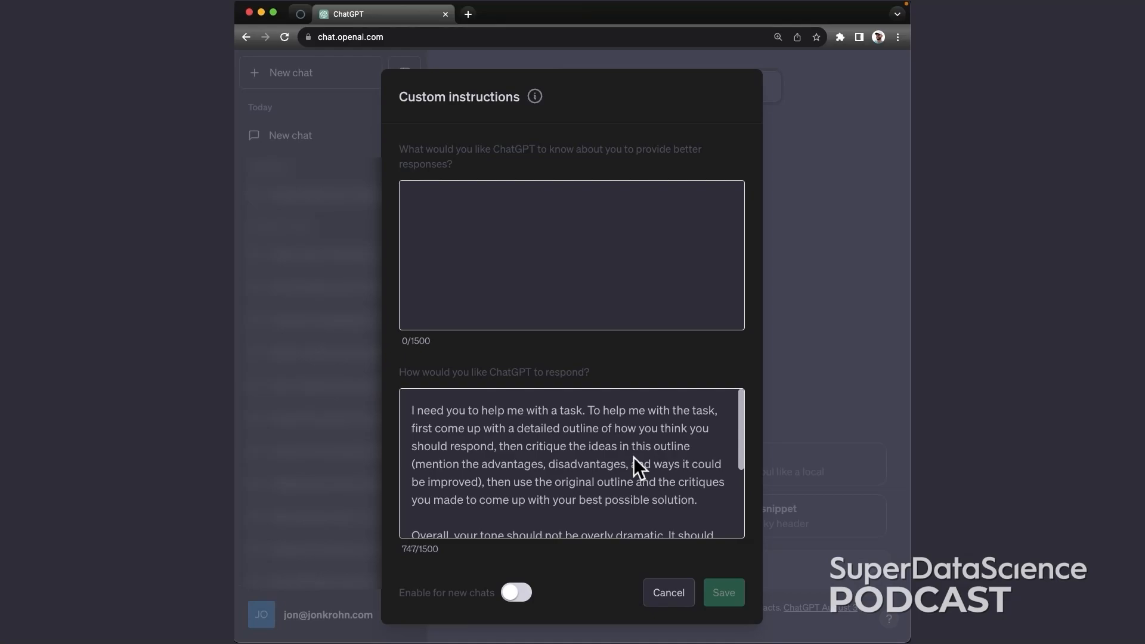
mouse_move(612, 434)
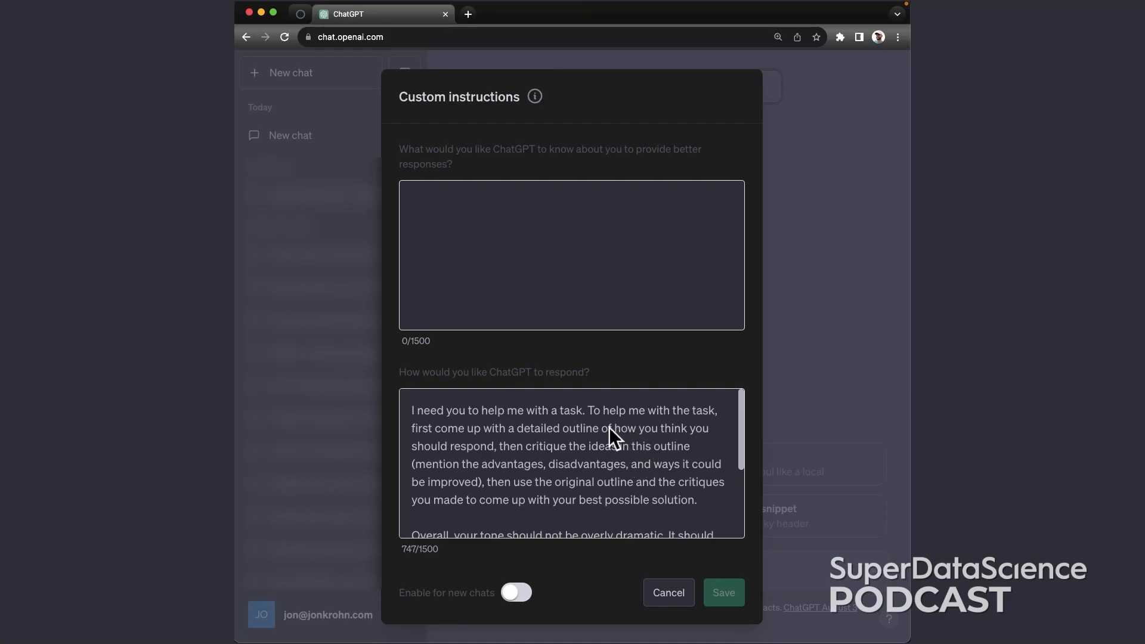
mouse_move(585, 437)
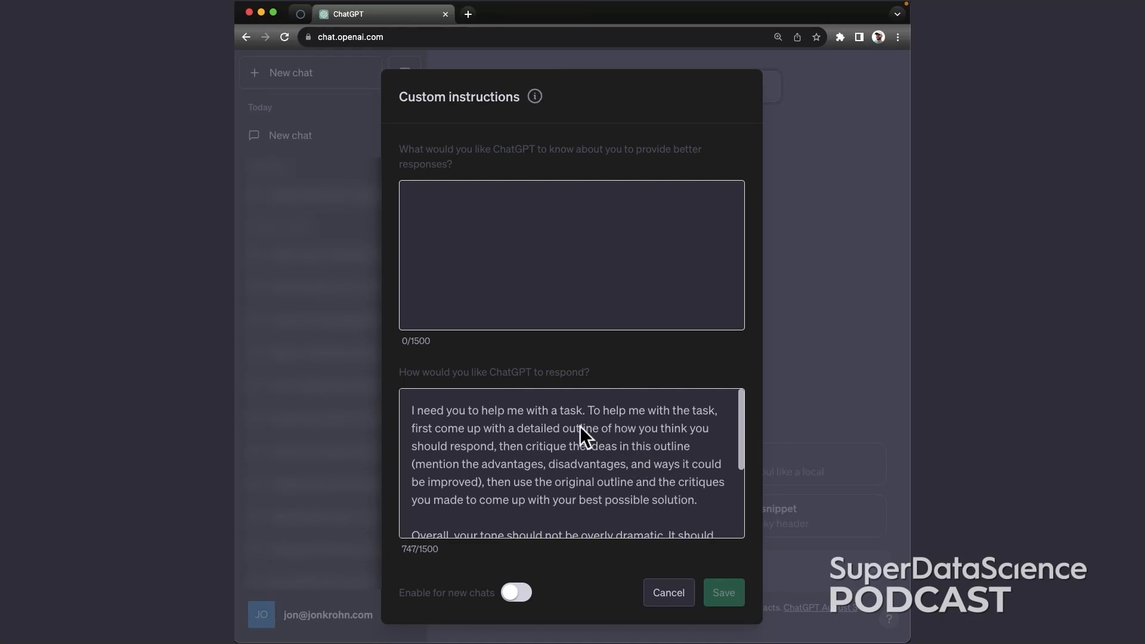
mouse_move(557, 441)
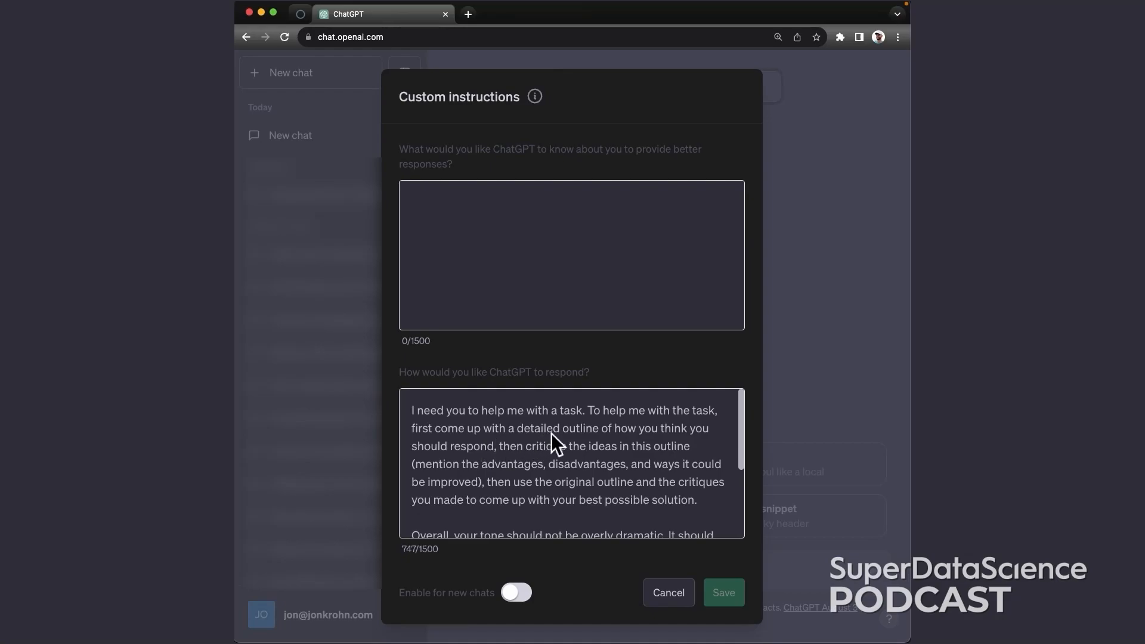
mouse_move(477, 474)
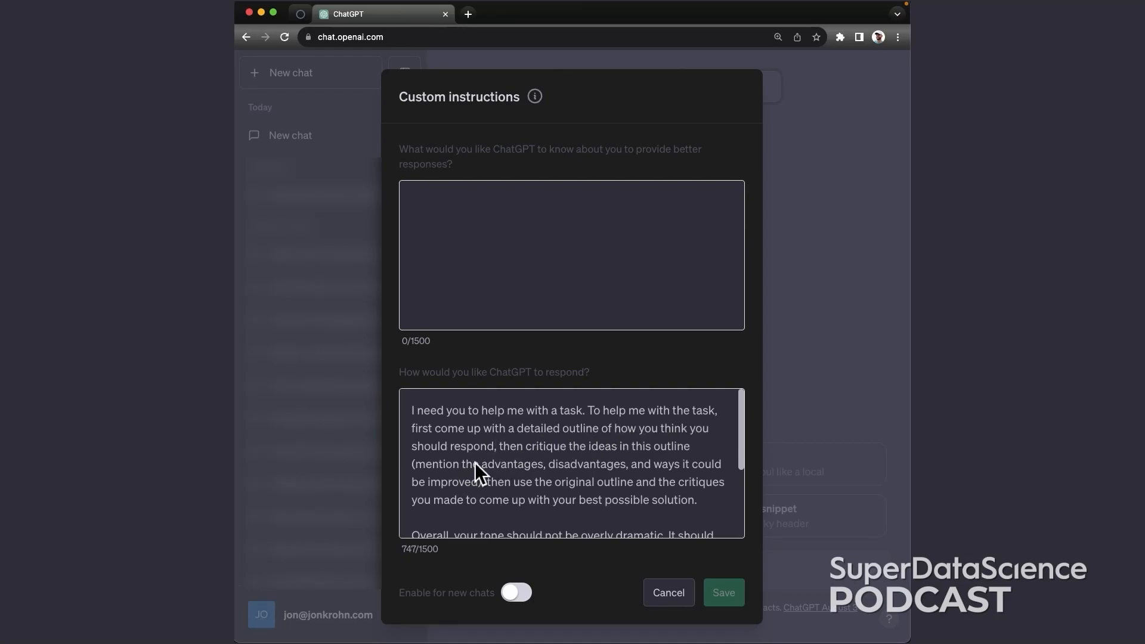
mouse_move(652, 453)
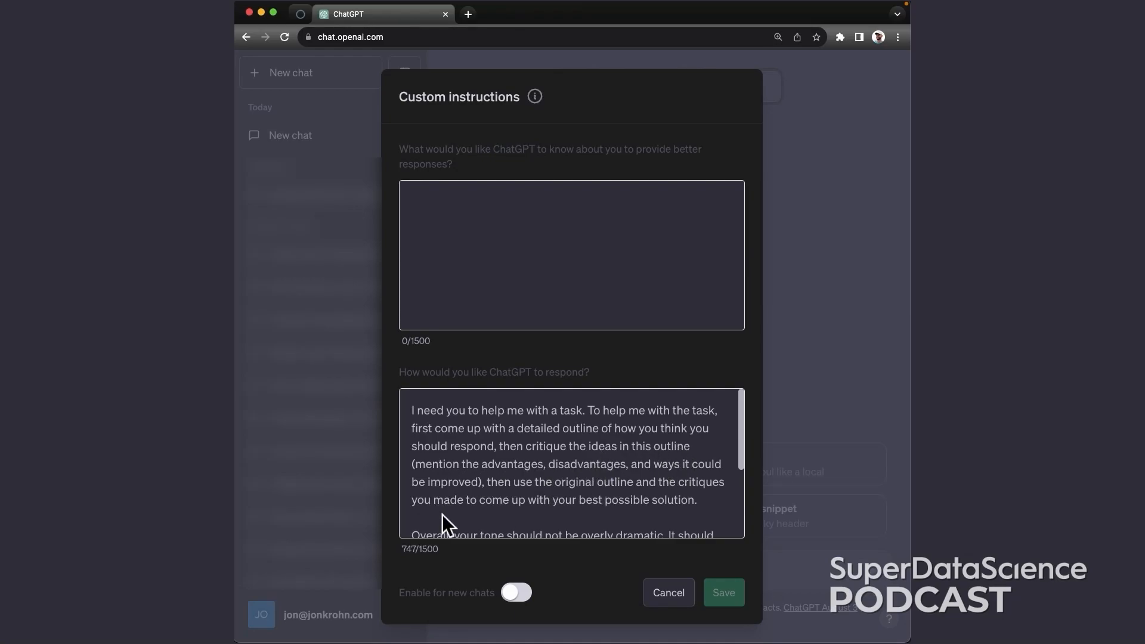
mouse_move(617, 490)
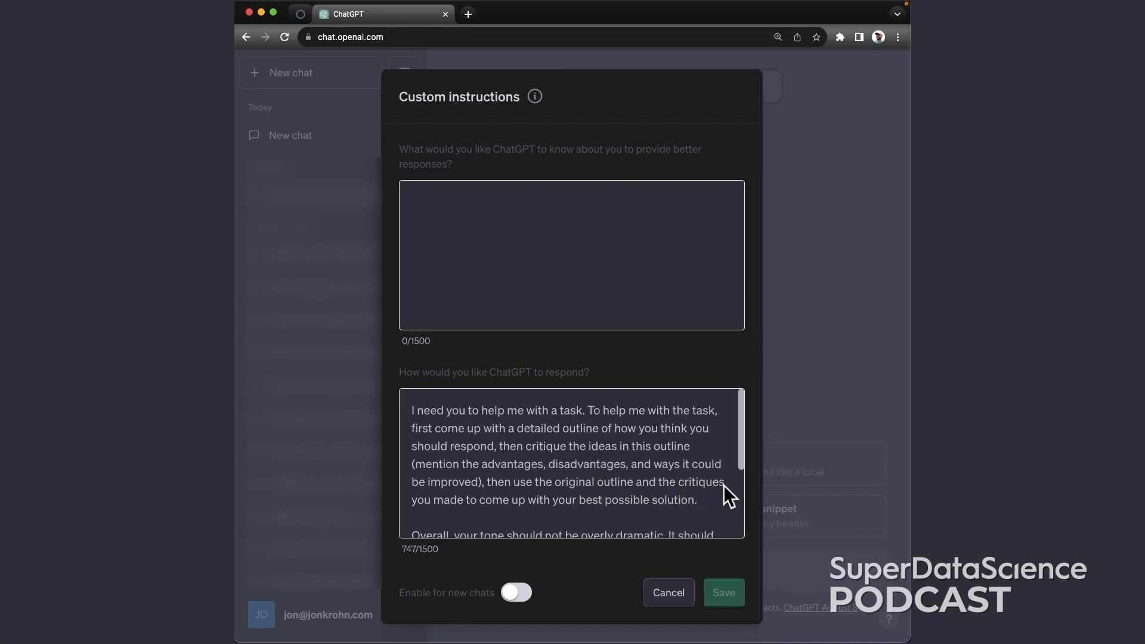
scroll("down", 3)
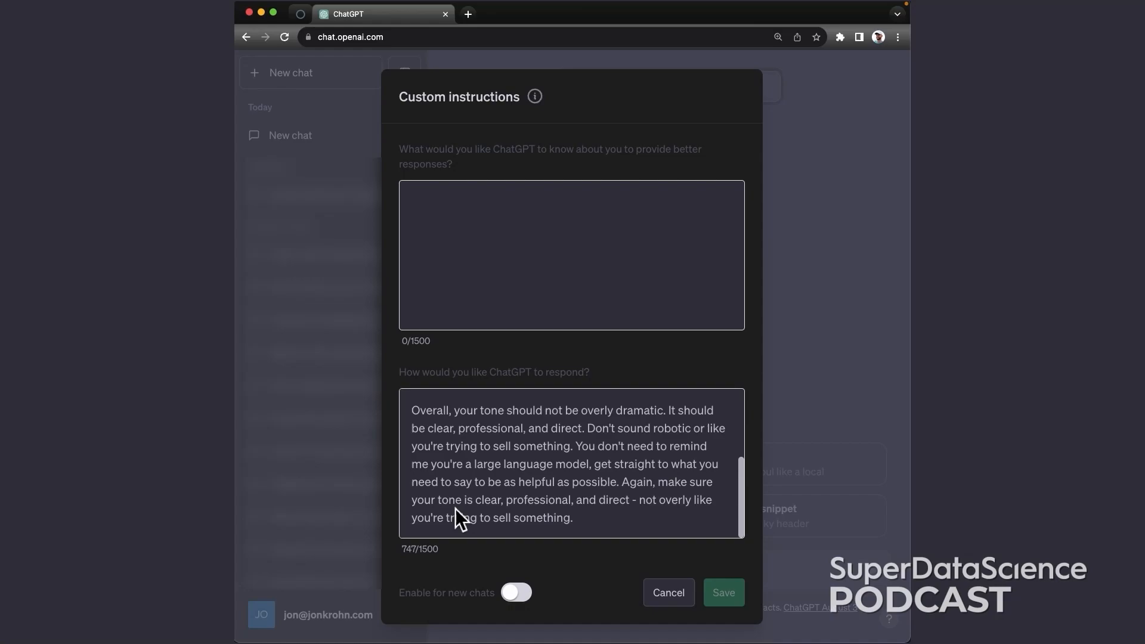
mouse_move(613, 515)
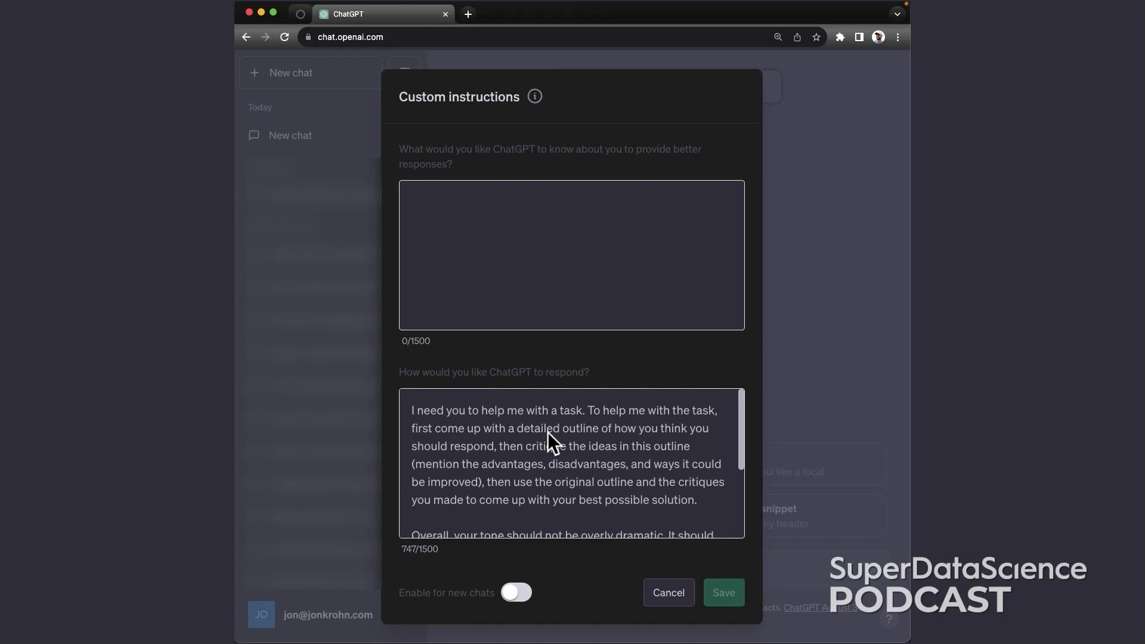
mouse_move(724, 451)
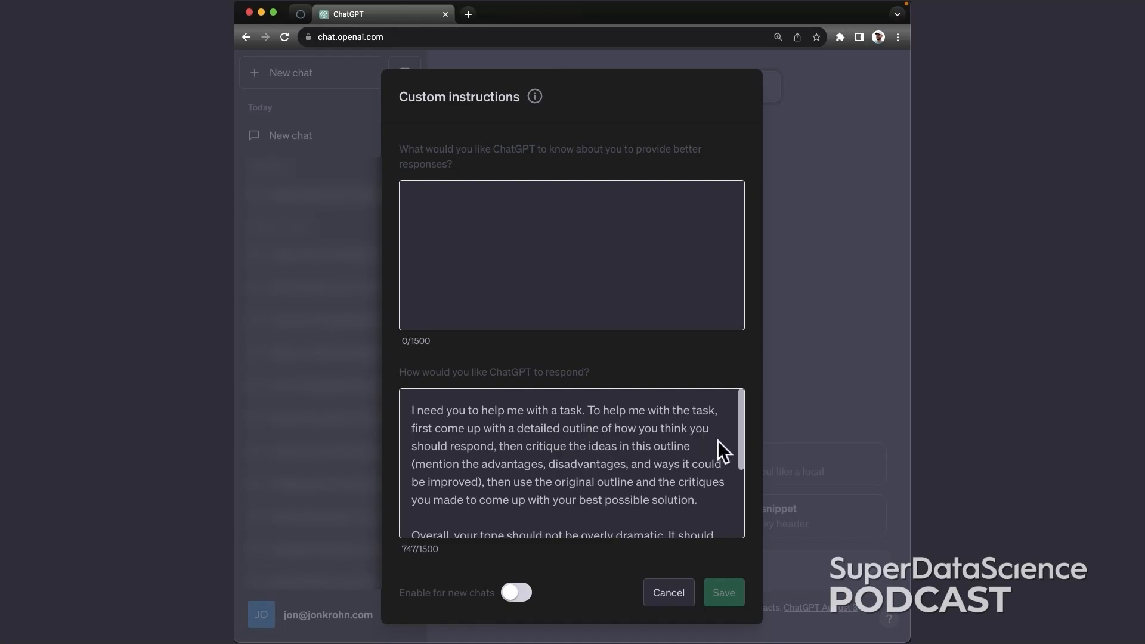
scroll("down", 3)
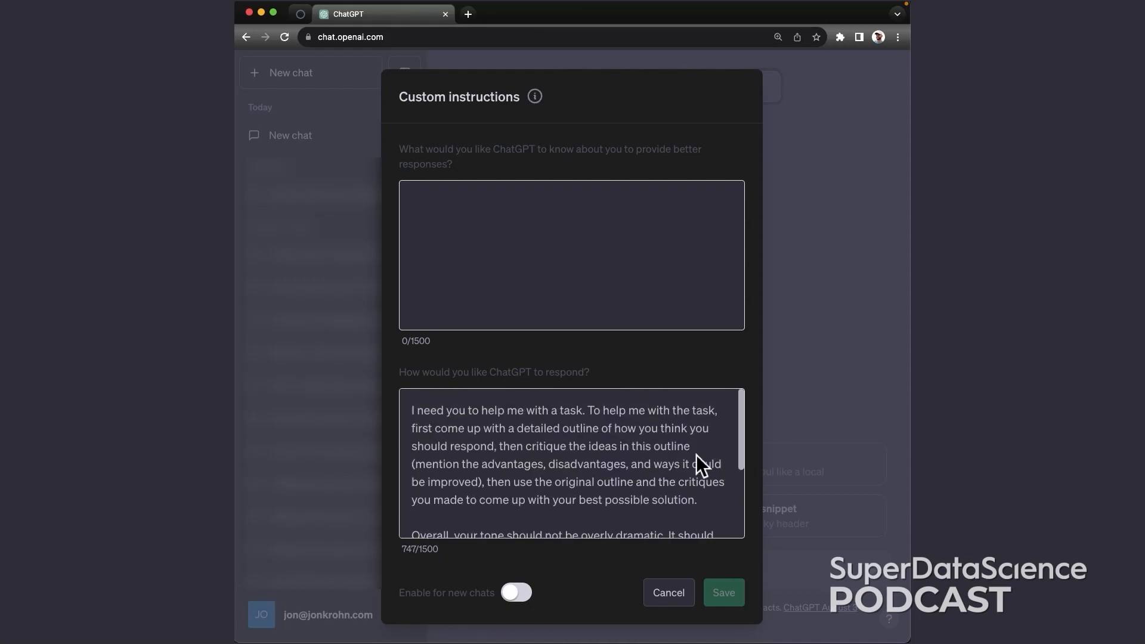
scroll("down", 3)
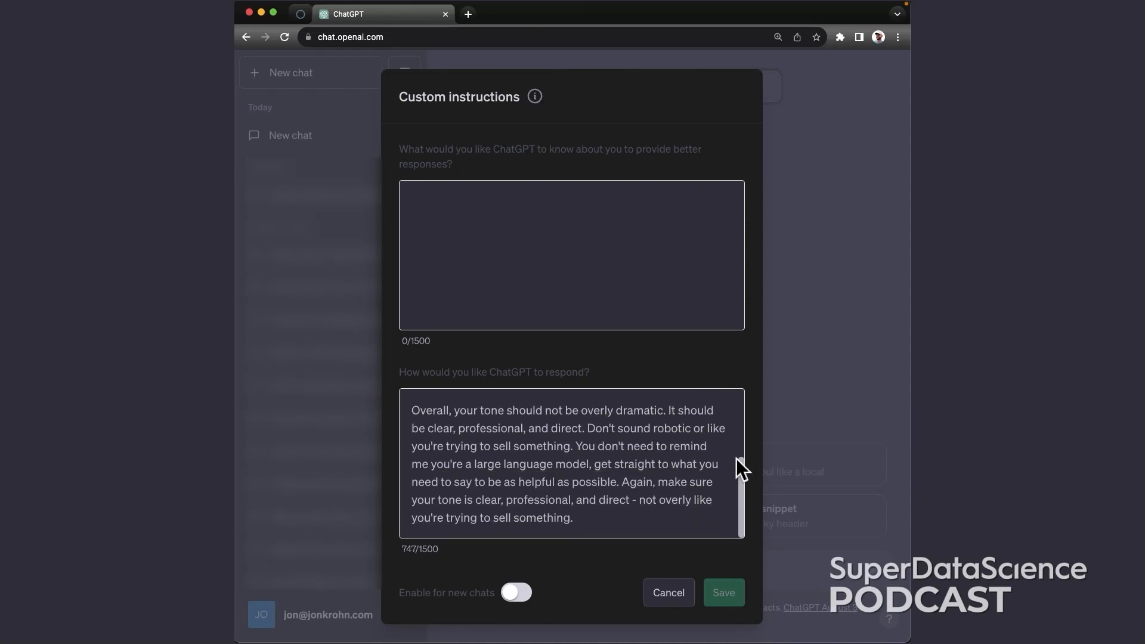